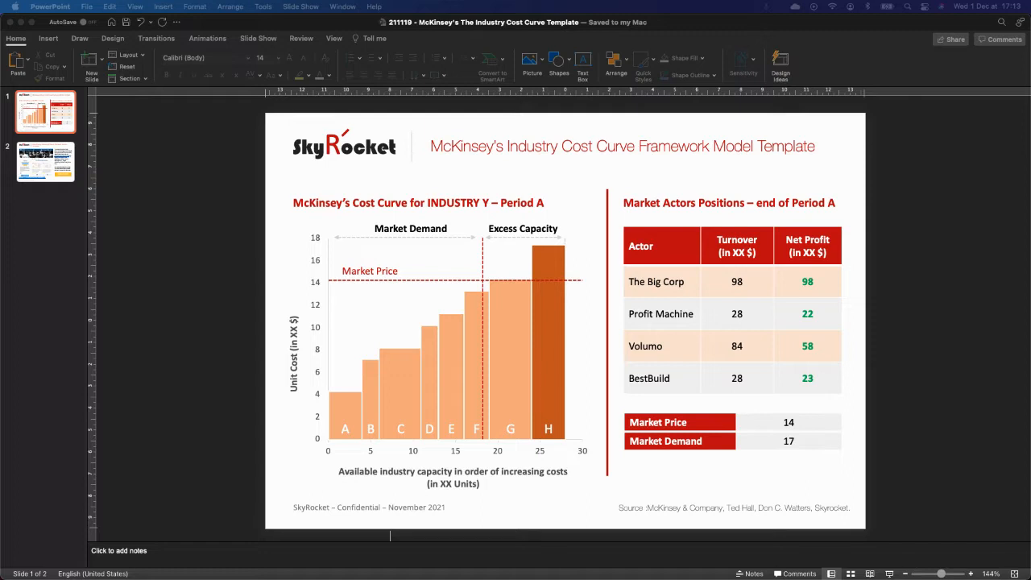
pyautogui.moveTo(174, 288)
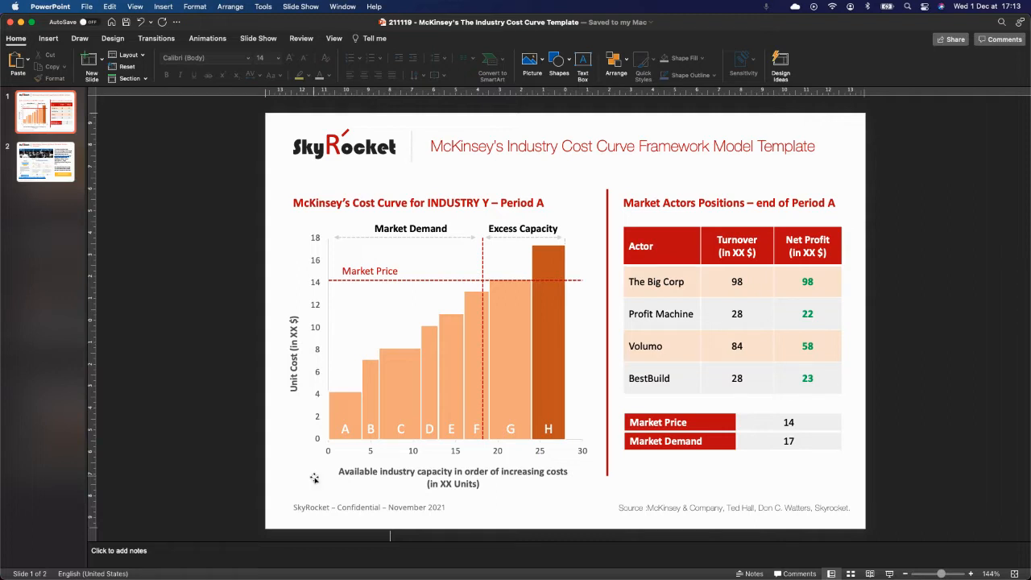
pyautogui.moveTo(370, 397)
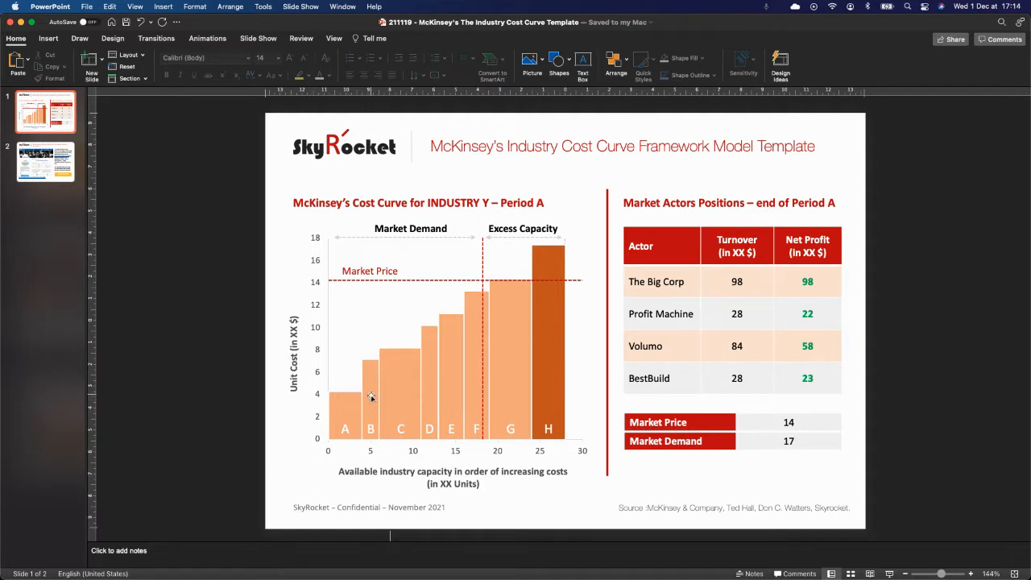
pyautogui.moveTo(357, 406)
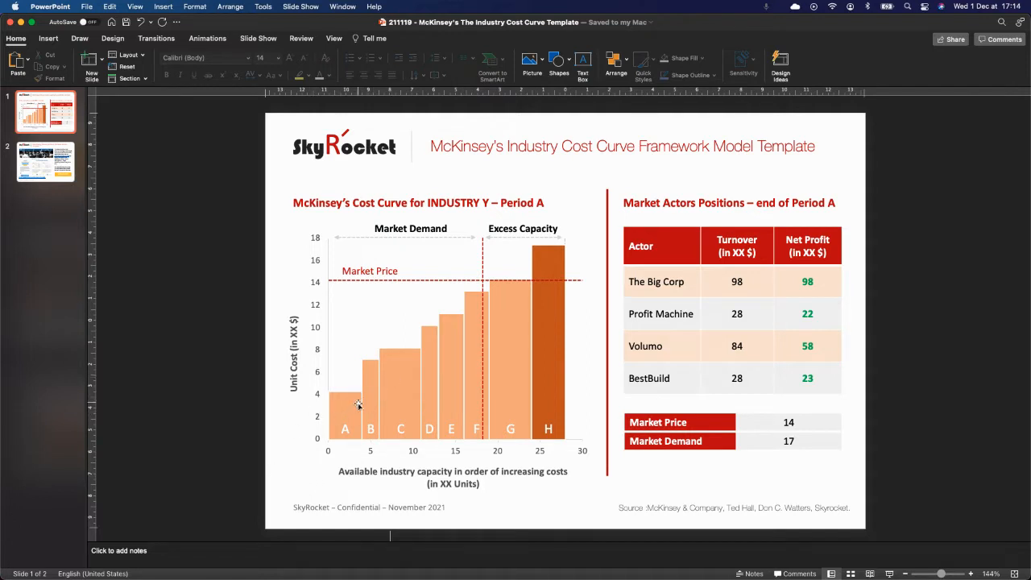
pyautogui.moveTo(522, 339)
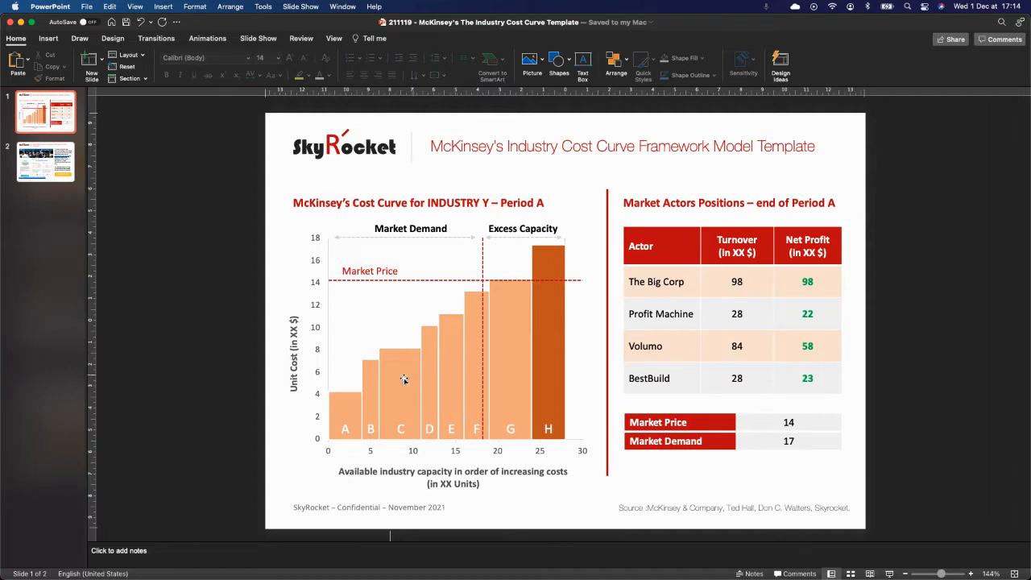
pyautogui.moveTo(474, 425)
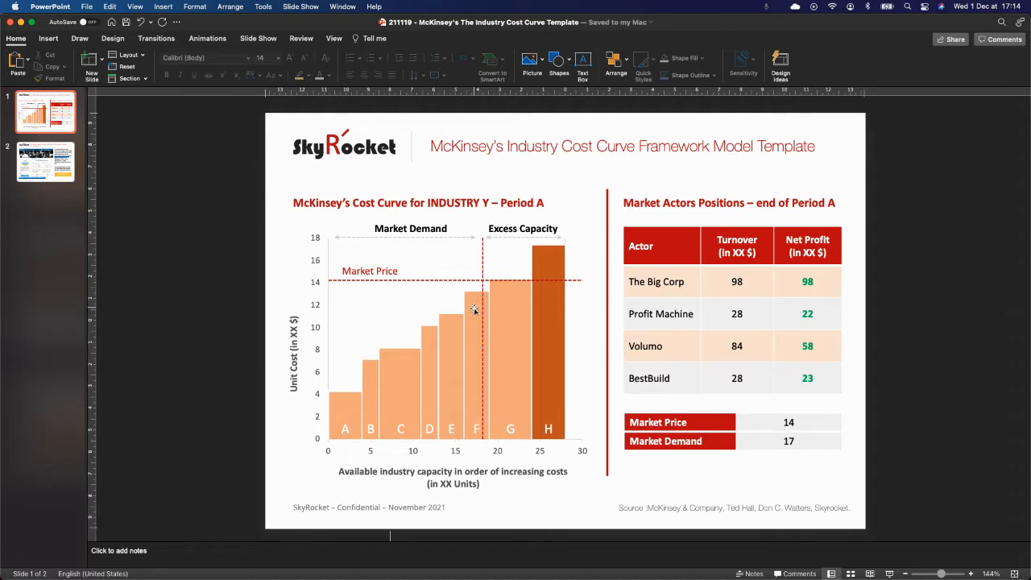
pyautogui.moveTo(512, 306)
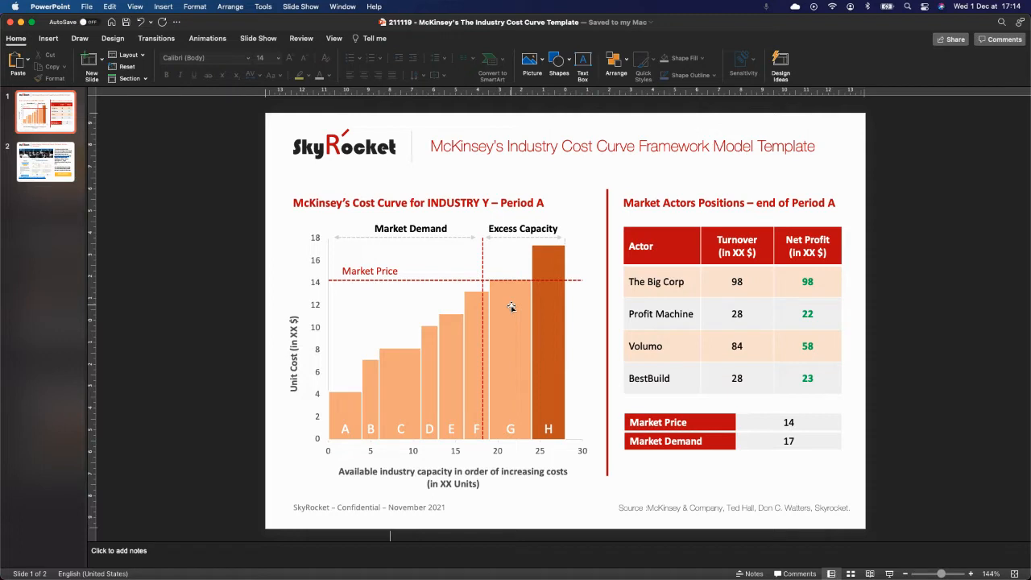
pyautogui.moveTo(512, 271)
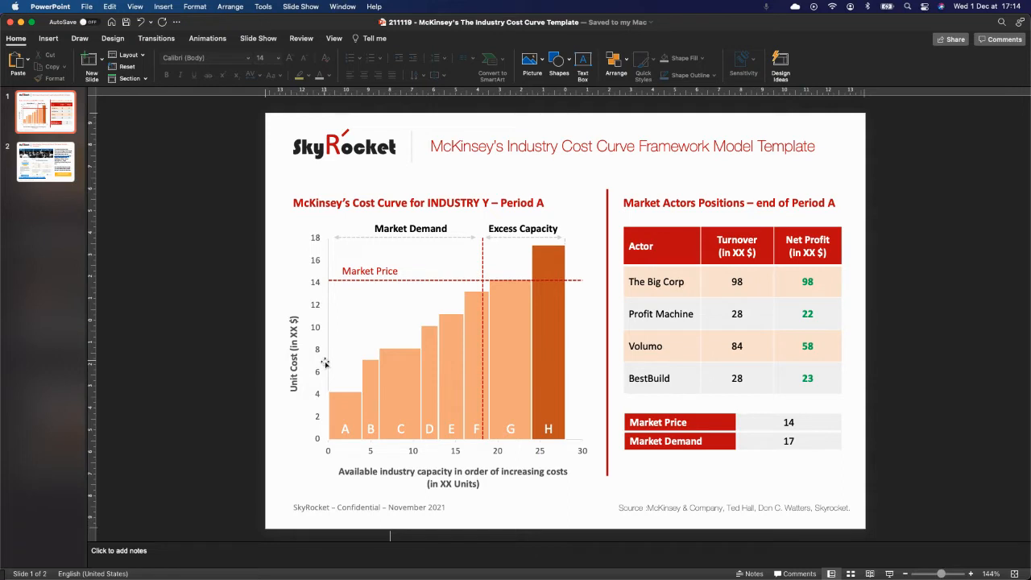
pyautogui.moveTo(356, 380)
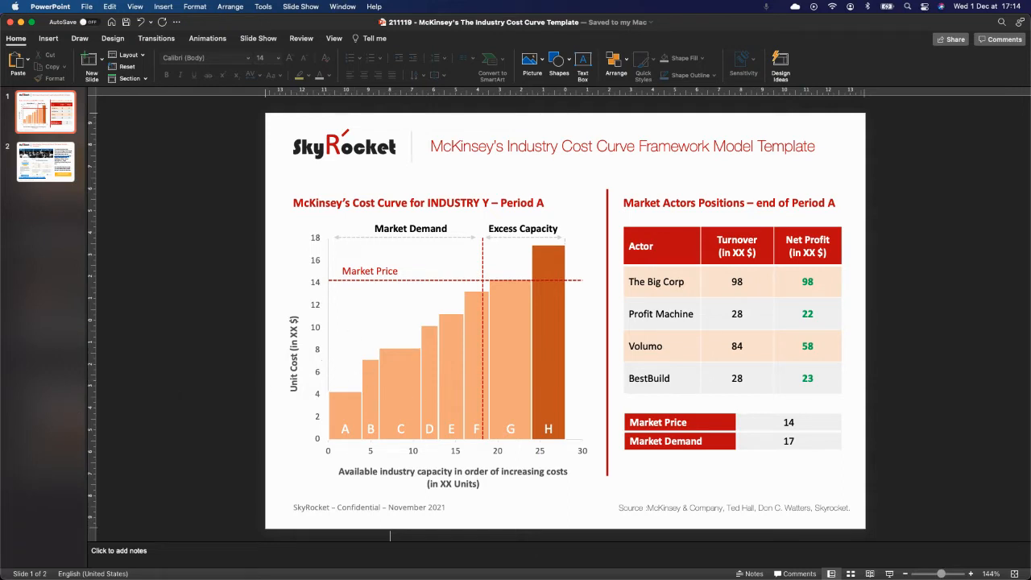
pyautogui.moveTo(264, 369)
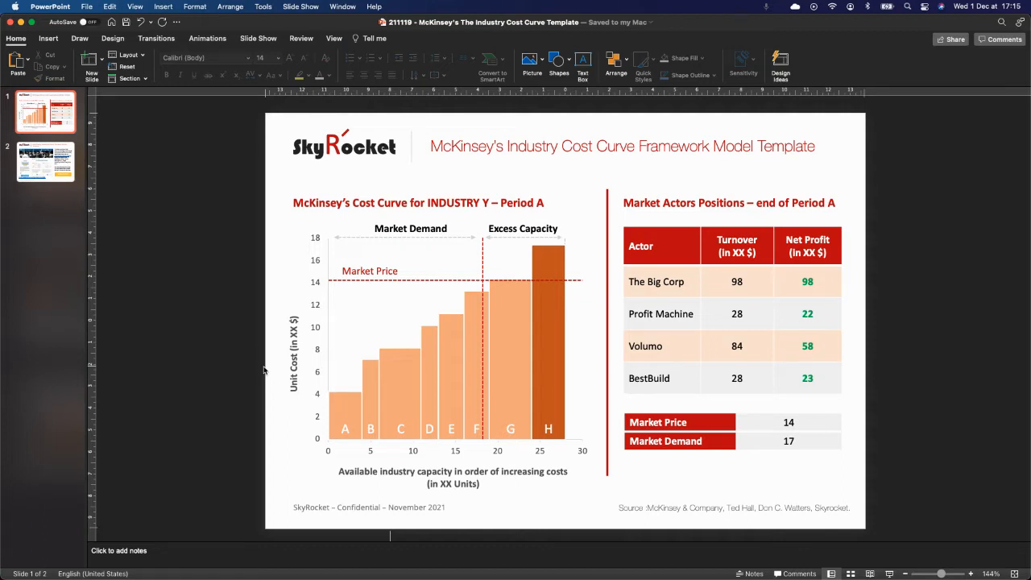
pyautogui.moveTo(207, 372)
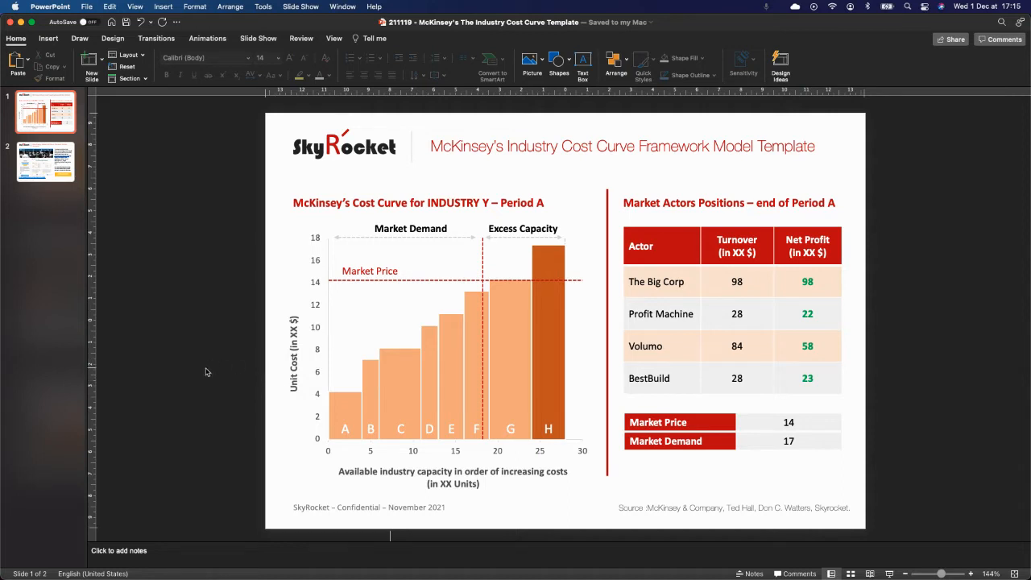
pyautogui.moveTo(345, 232)
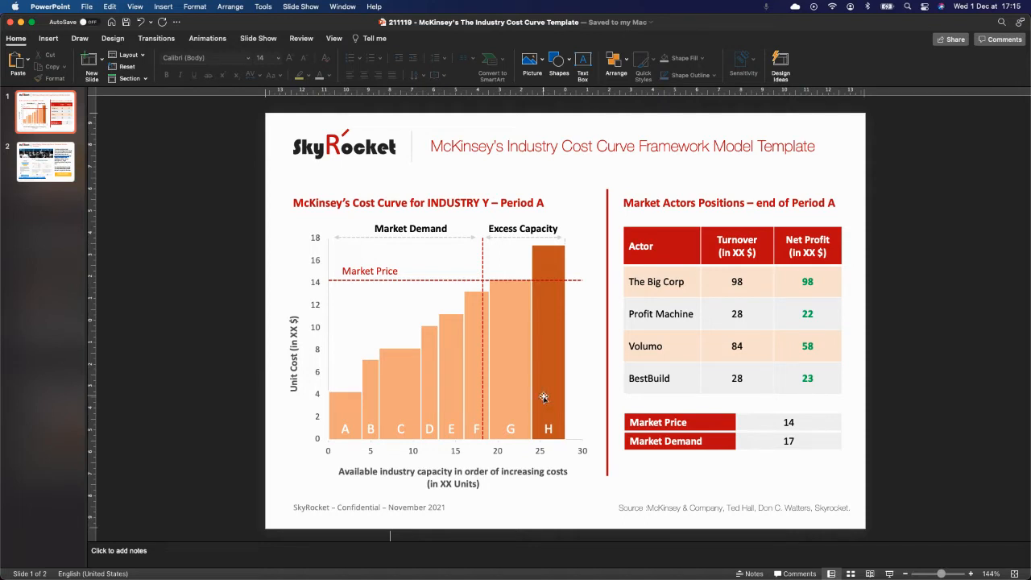
pyautogui.moveTo(438, 257)
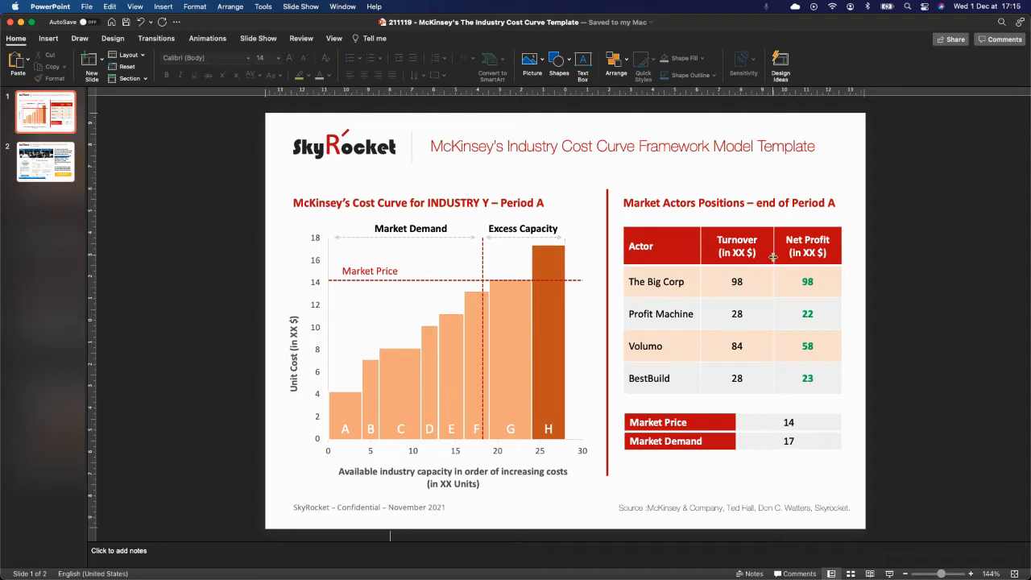
pyautogui.moveTo(696, 322)
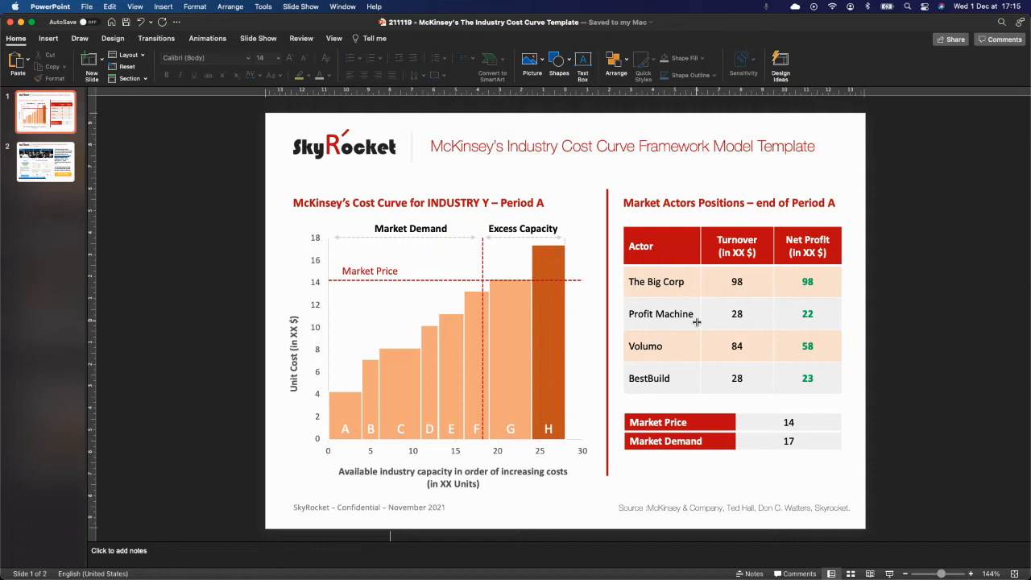
pyautogui.moveTo(675, 281)
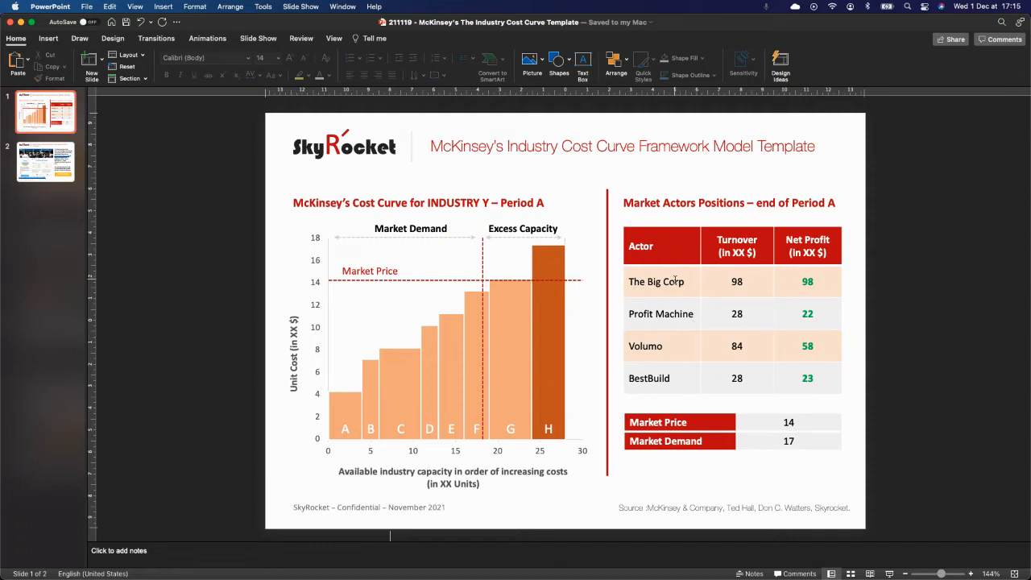
pyautogui.moveTo(668, 361)
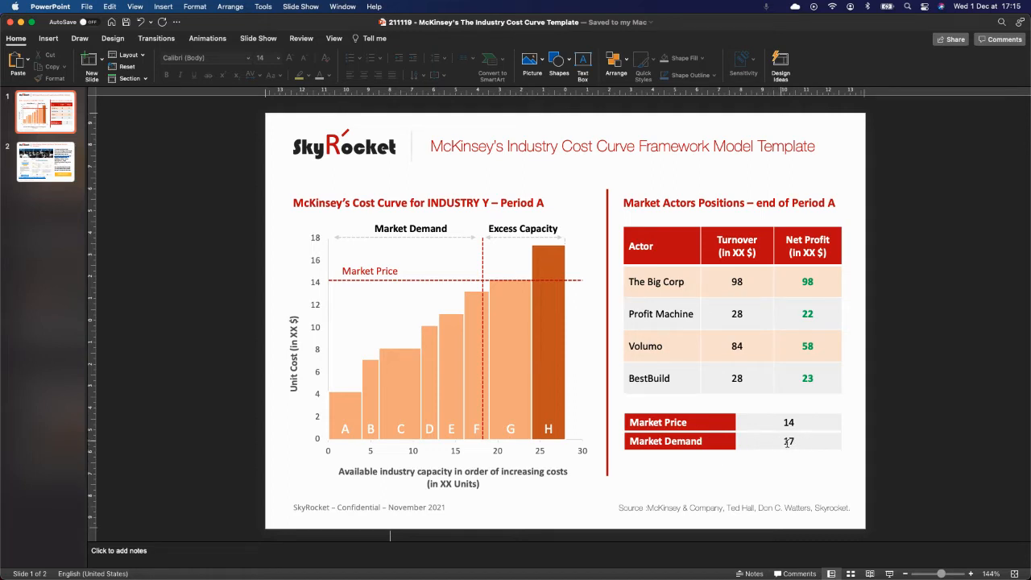
pyautogui.moveTo(454, 280)
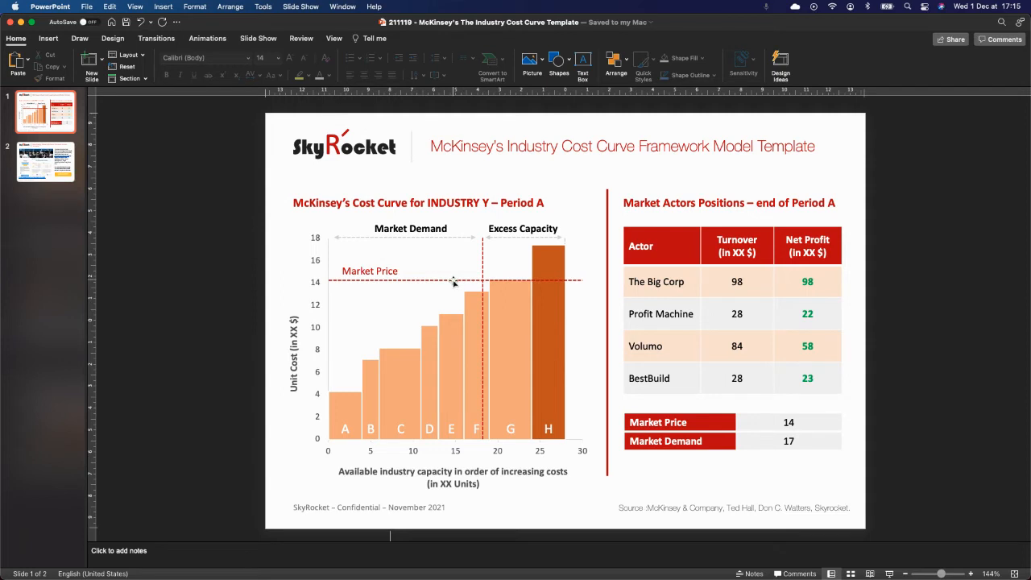
# - Launch the cost curve chart's linked data workbook in Excel via Edit Data
pyautogui.rightClick(455, 282)
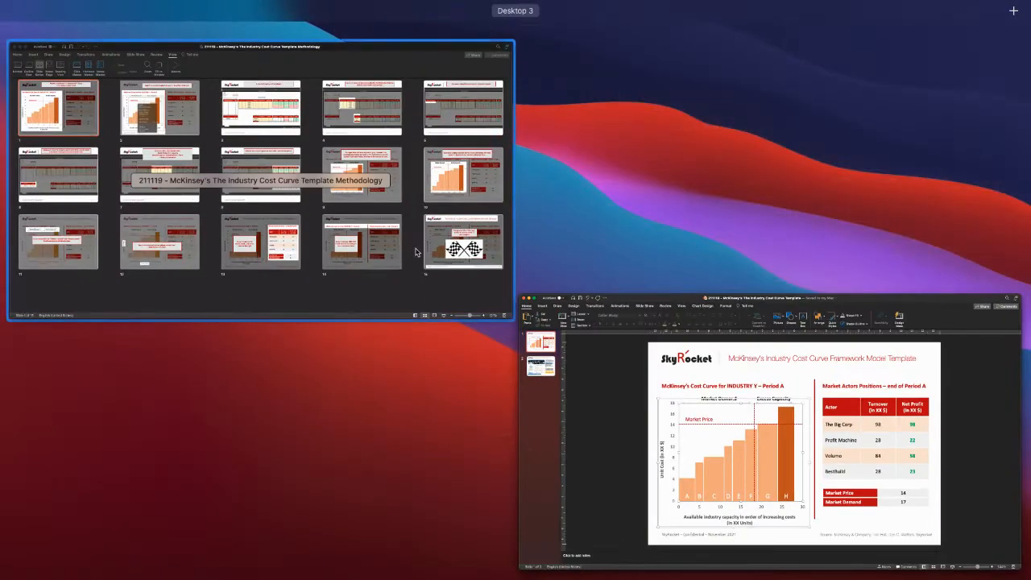
pyautogui.rightClick(496, 393)
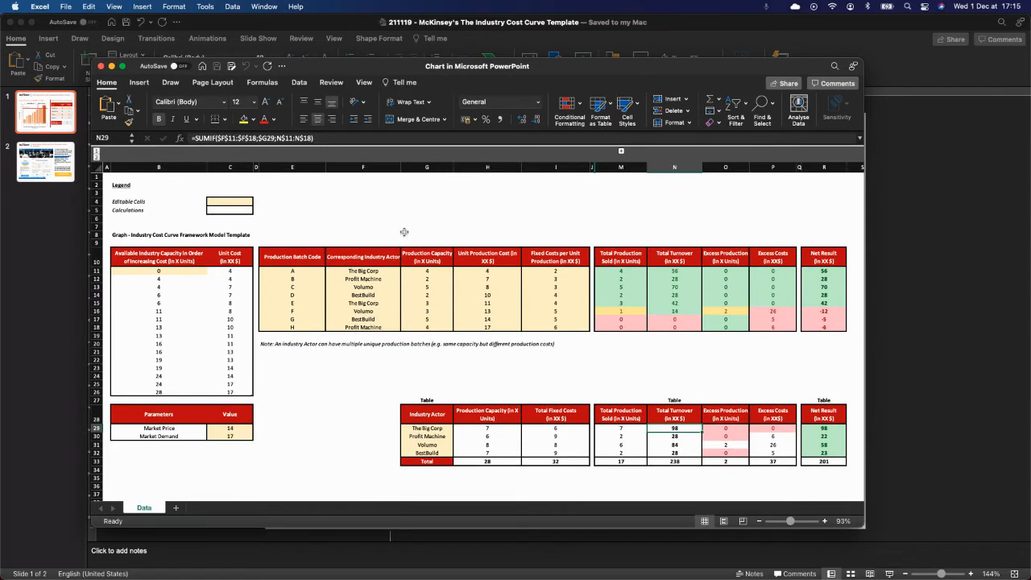
pyautogui.click(427, 234)
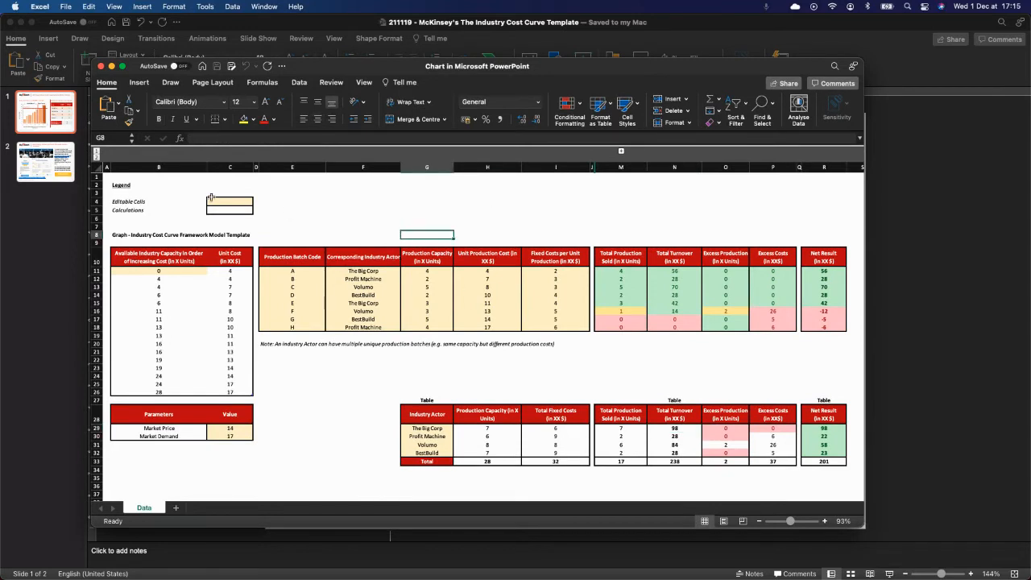
pyautogui.click(229, 201)
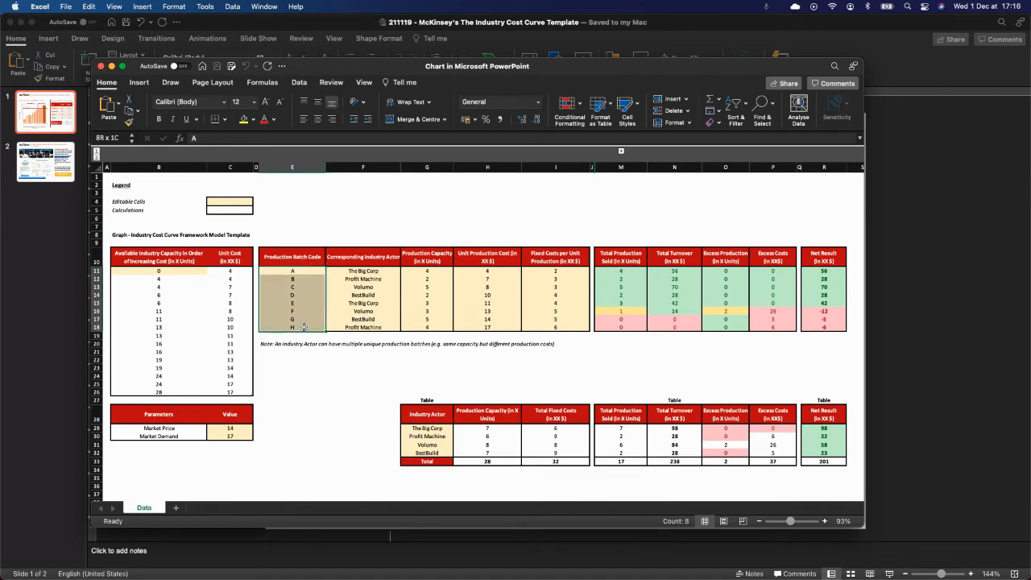
pyautogui.click(362, 236)
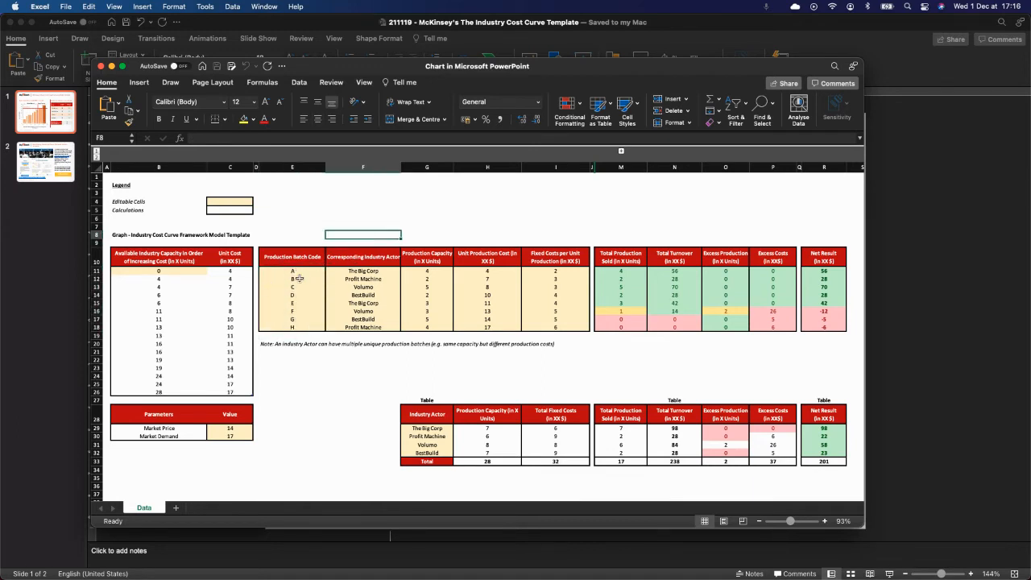
pyautogui.moveTo(464, 278)
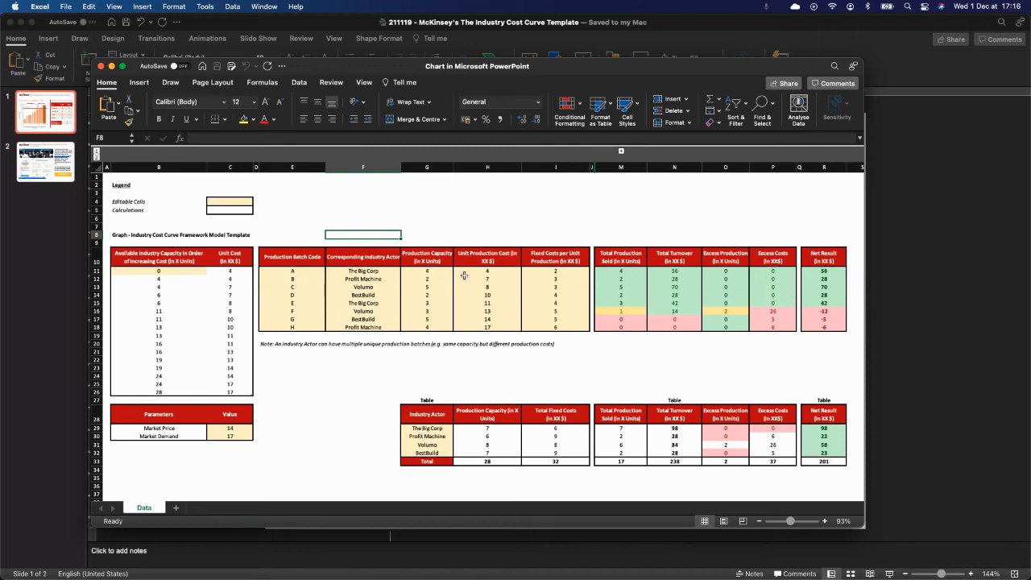
pyautogui.click(486, 270)
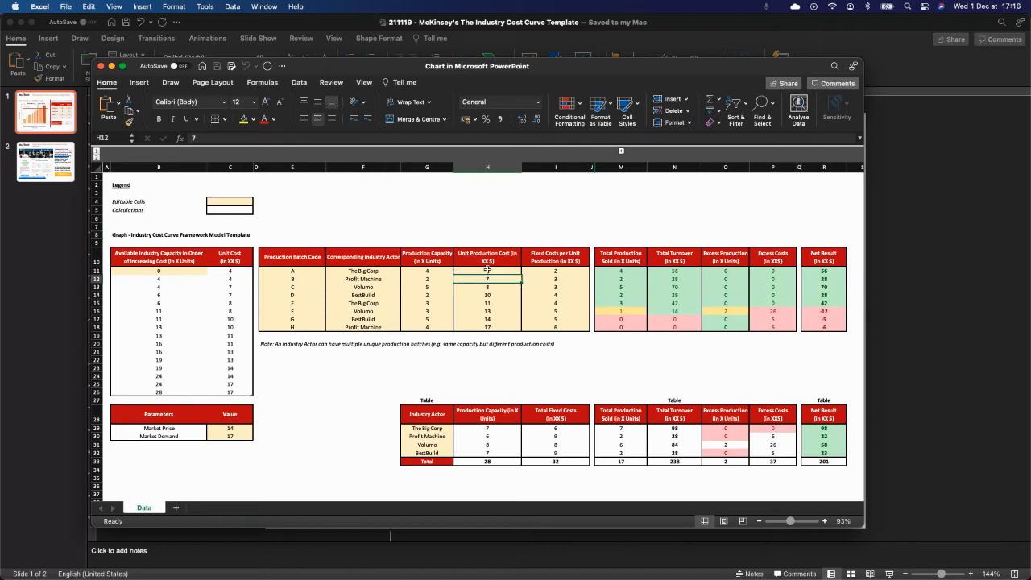
pyautogui.moveTo(487, 270); pyautogui.dragTo(487, 286)
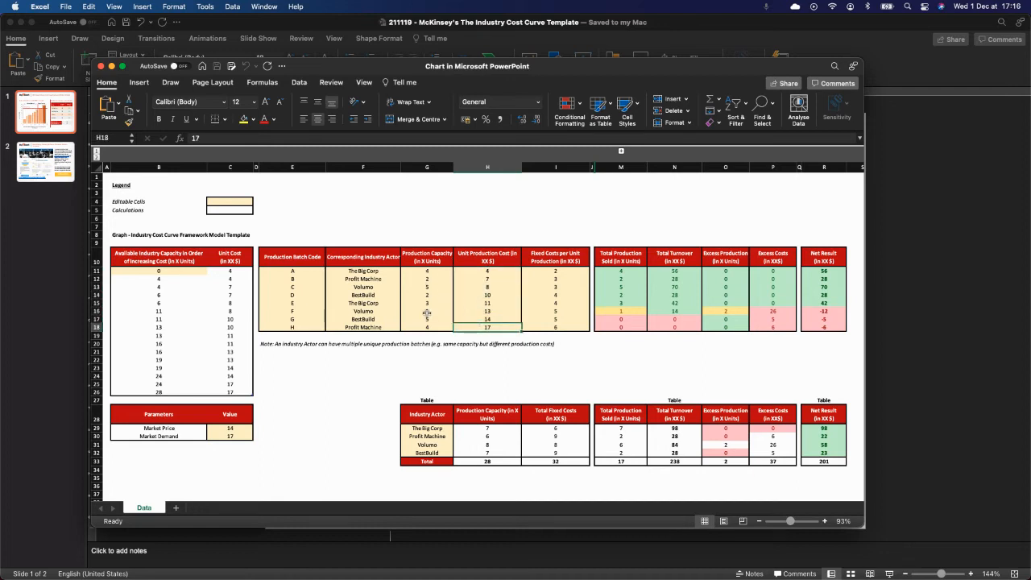
pyautogui.click(362, 270)
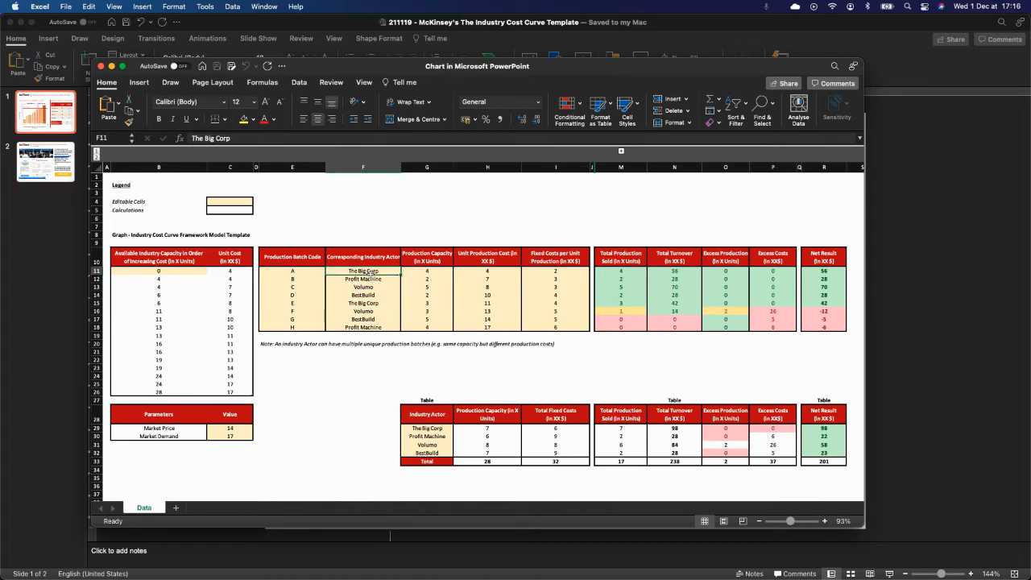
pyautogui.moveTo(440, 287)
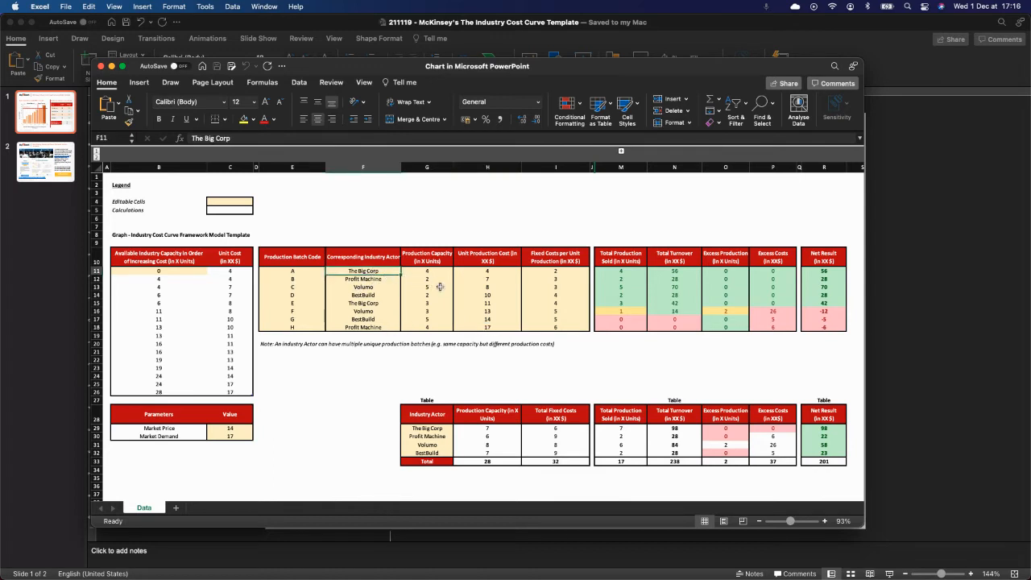
pyautogui.click(426, 271)
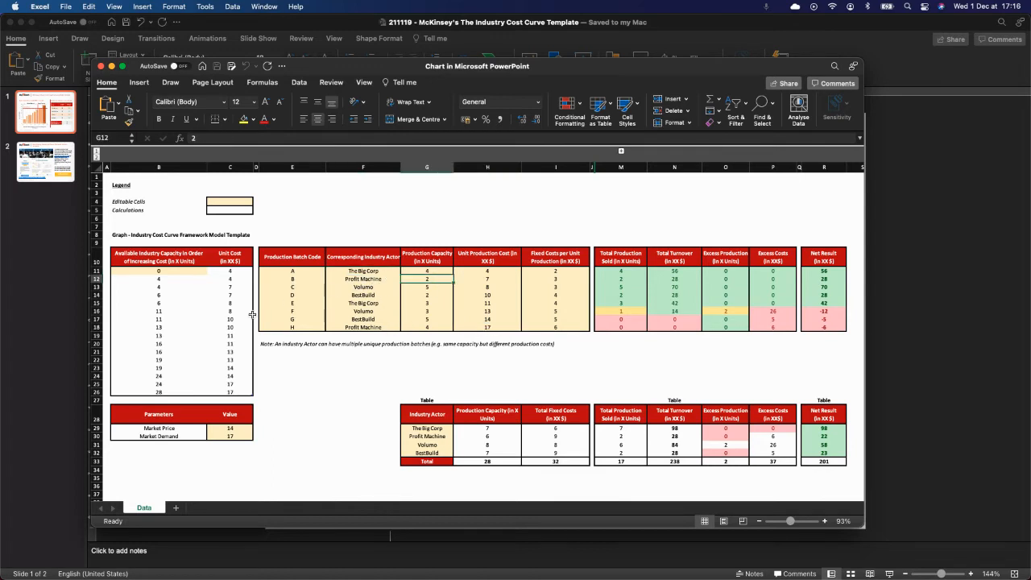
pyautogui.click(554, 287)
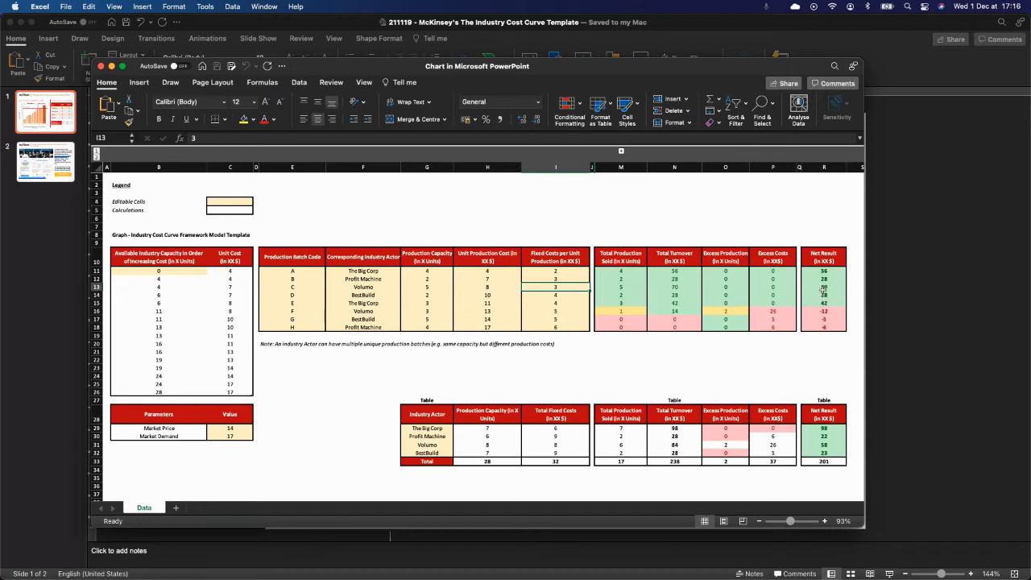
pyautogui.click(823, 287)
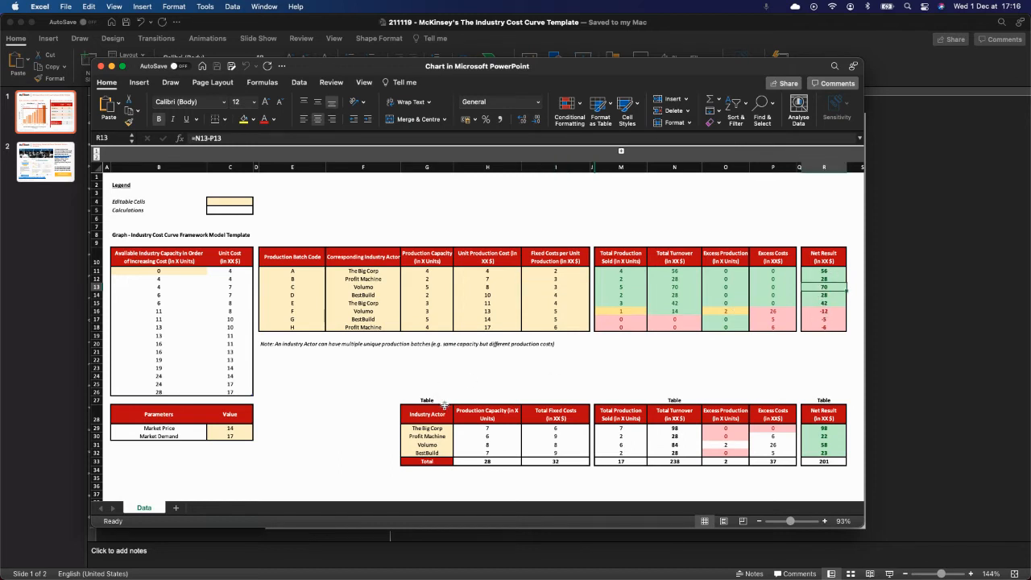
pyautogui.click(427, 428)
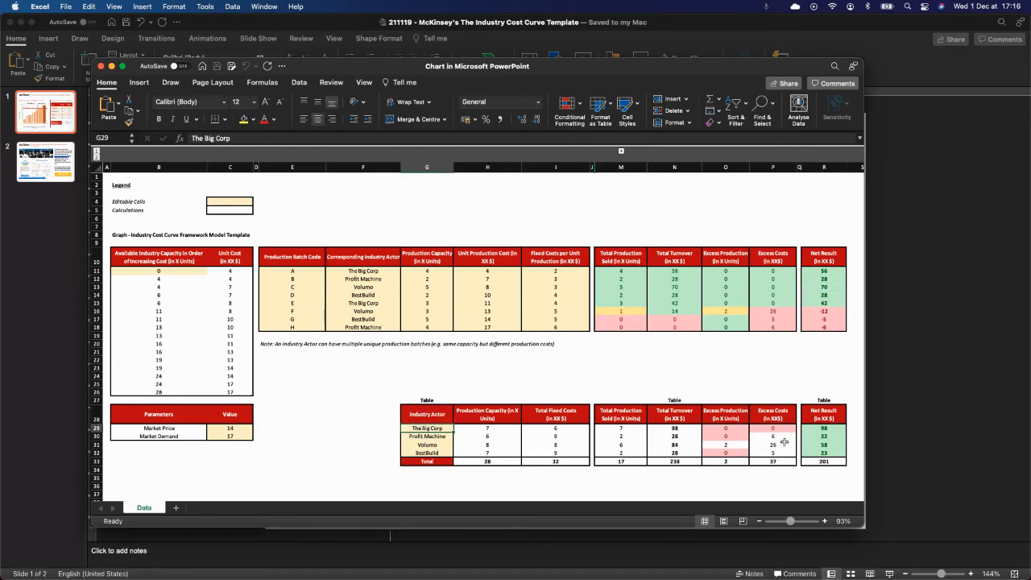
pyautogui.click(292, 400)
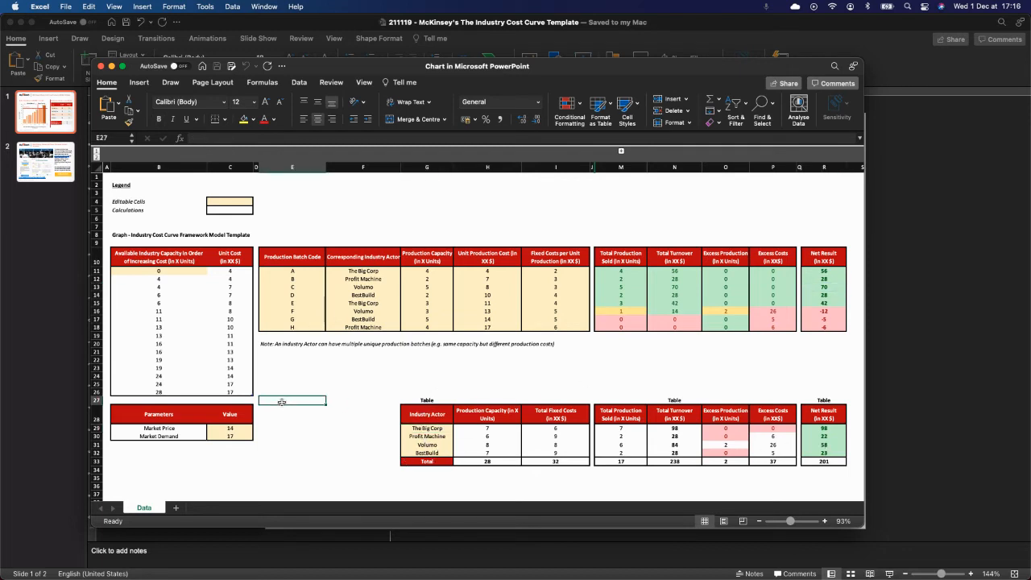
pyautogui.click(229, 445)
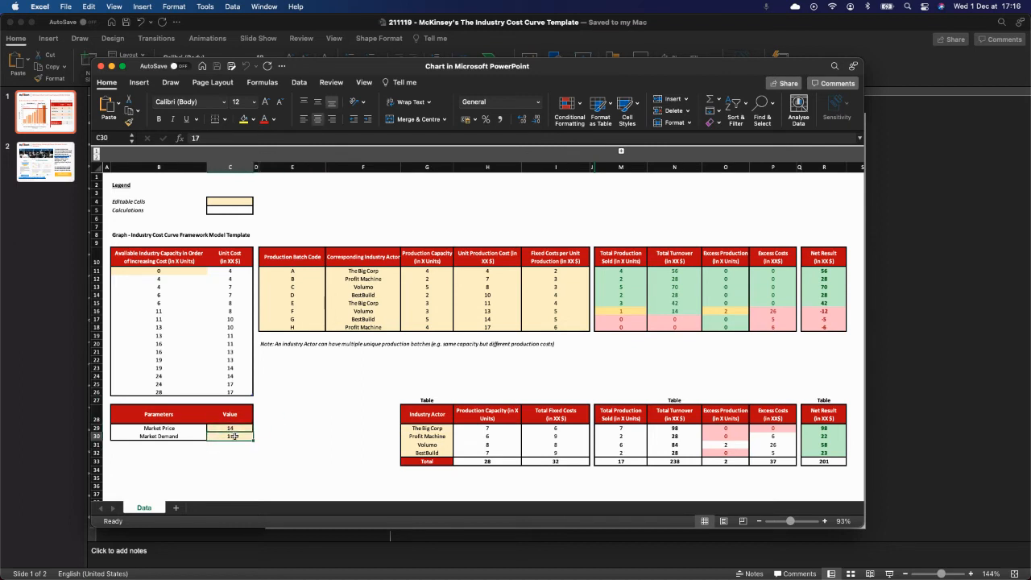
pyautogui.click(228, 429)
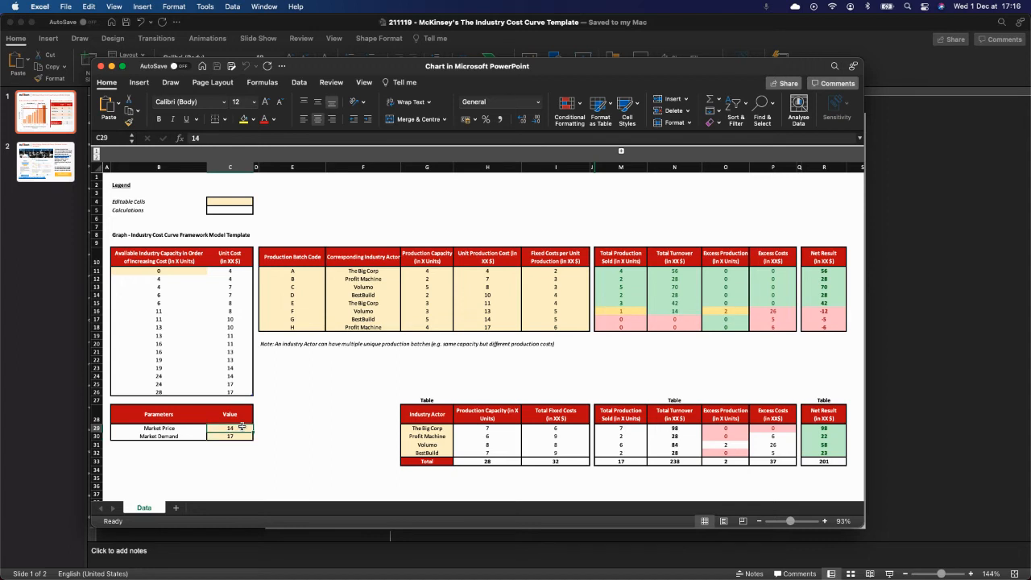
pyautogui.moveTo(373, 364)
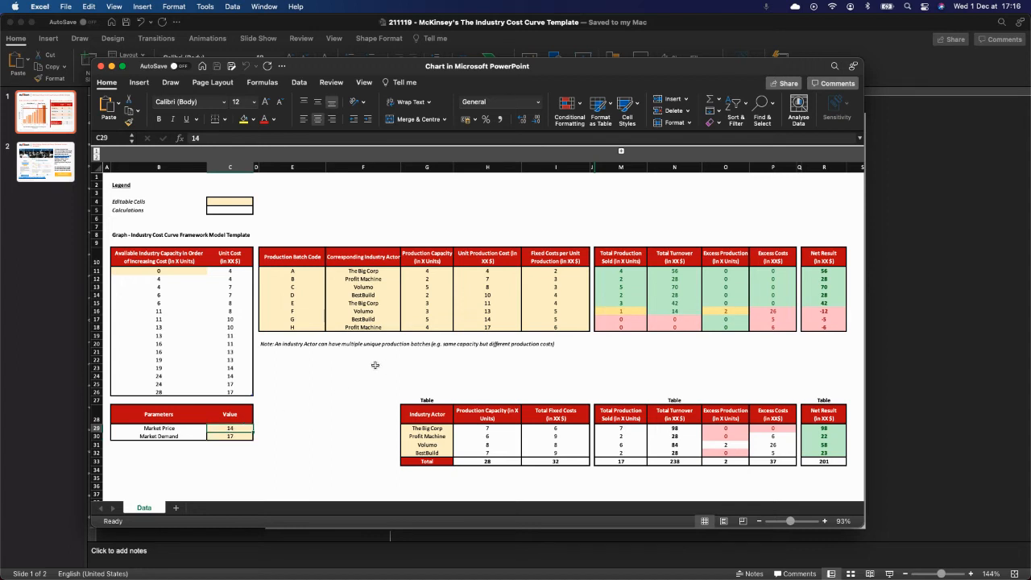
pyautogui.moveTo(203, 289)
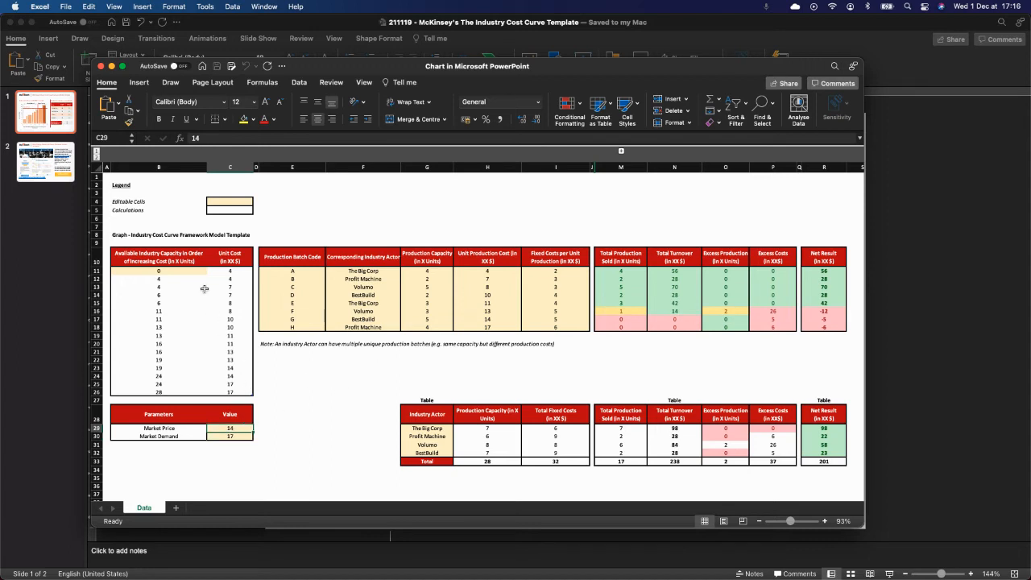
pyautogui.click(158, 271)
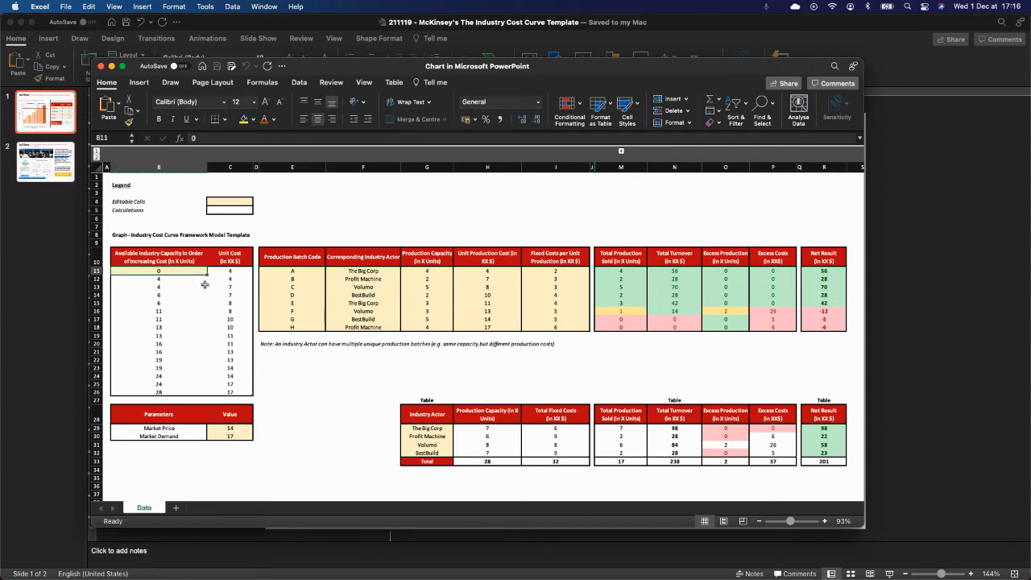
pyautogui.moveTo(301, 342)
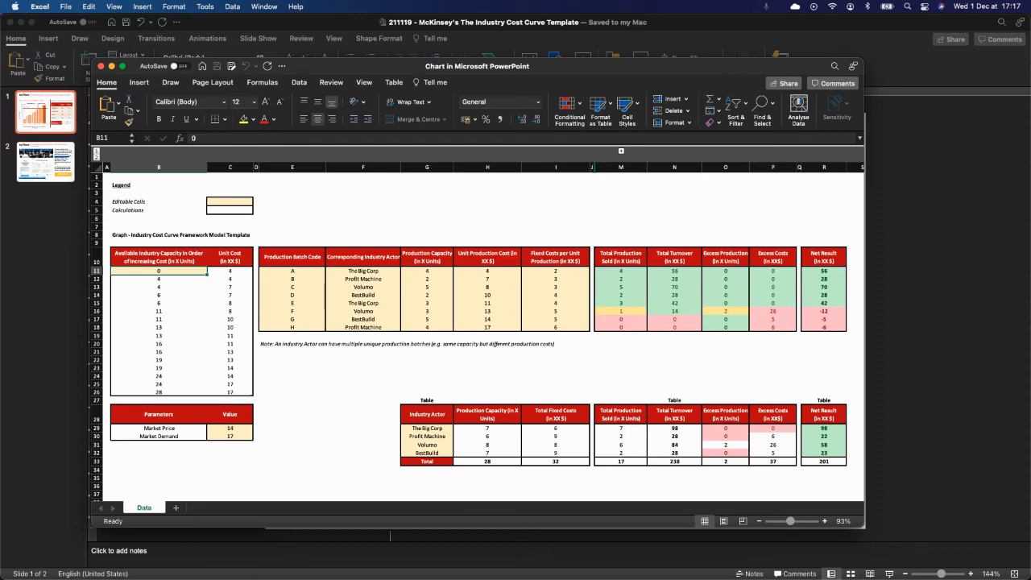
pyautogui.moveTo(272, 391)
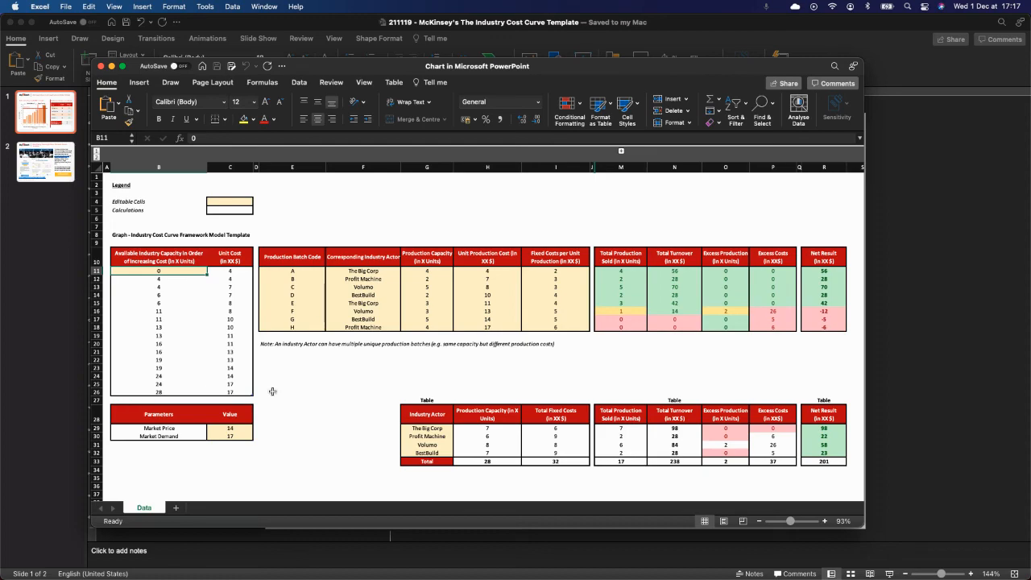